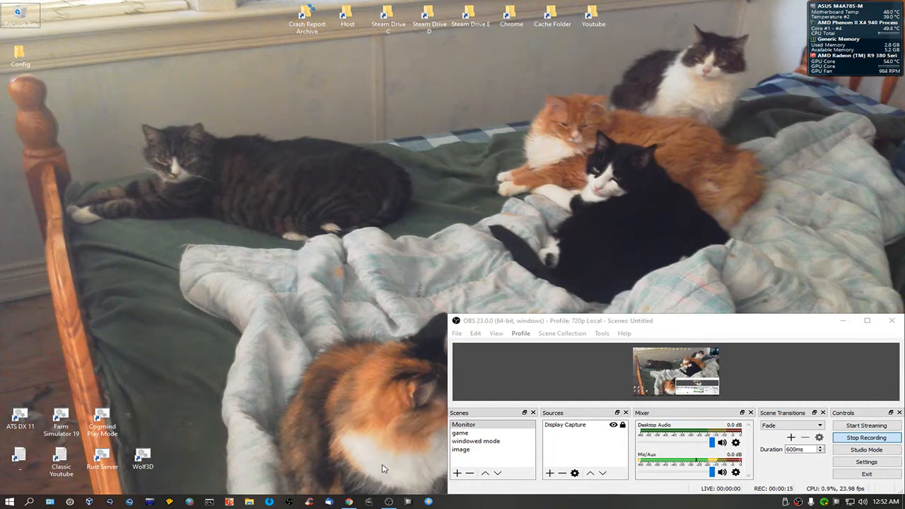
mouse_move(375, 404)
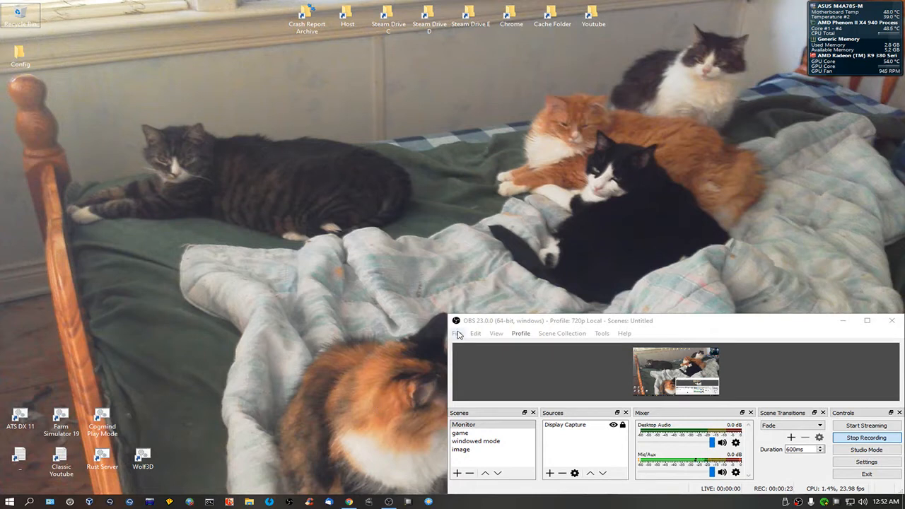
mouse_move(294, 353)
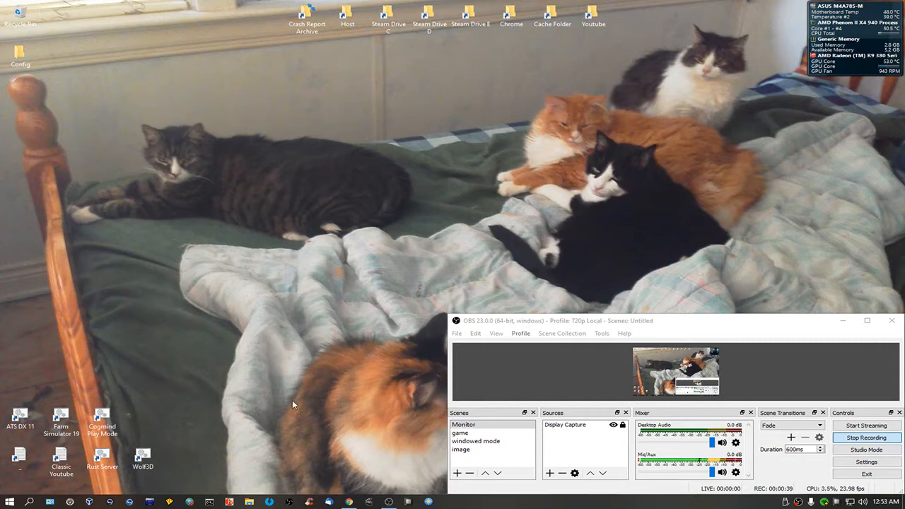
mouse_move(348, 502)
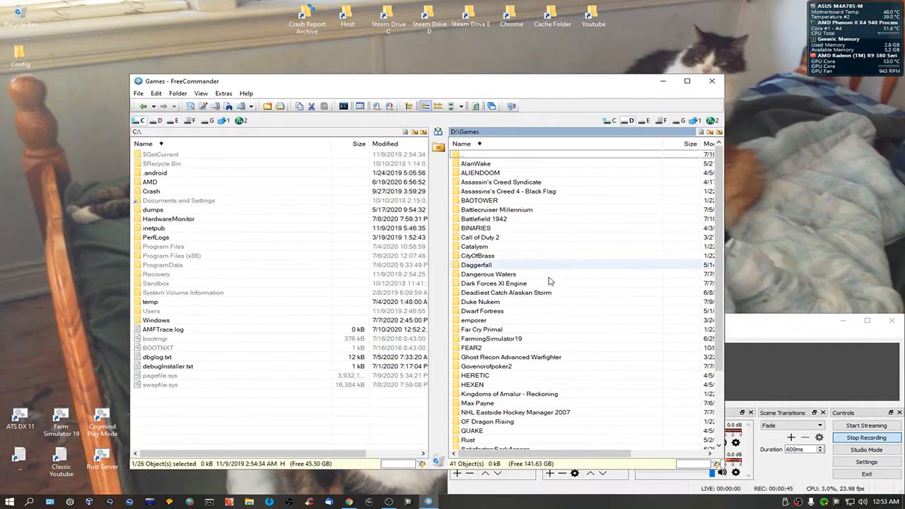
mouse_move(534, 347)
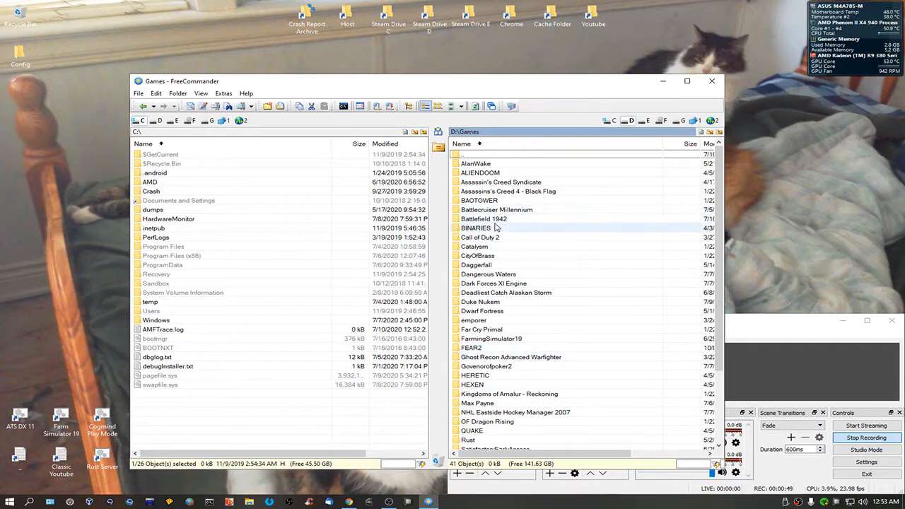
Step: Browse into Battlefield 1942\Mods\bf1942\Settings\Profiles\Custom in the right pane
double_click(495, 219)
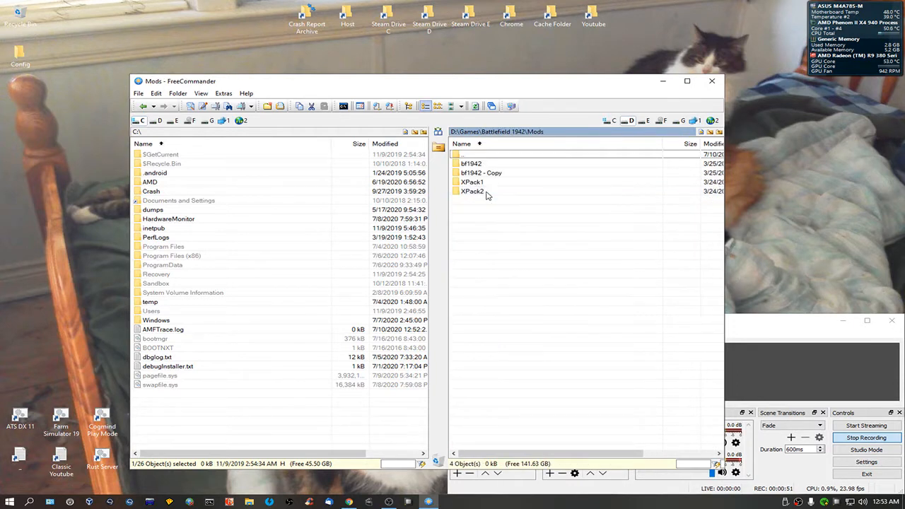
mouse_move(471, 164)
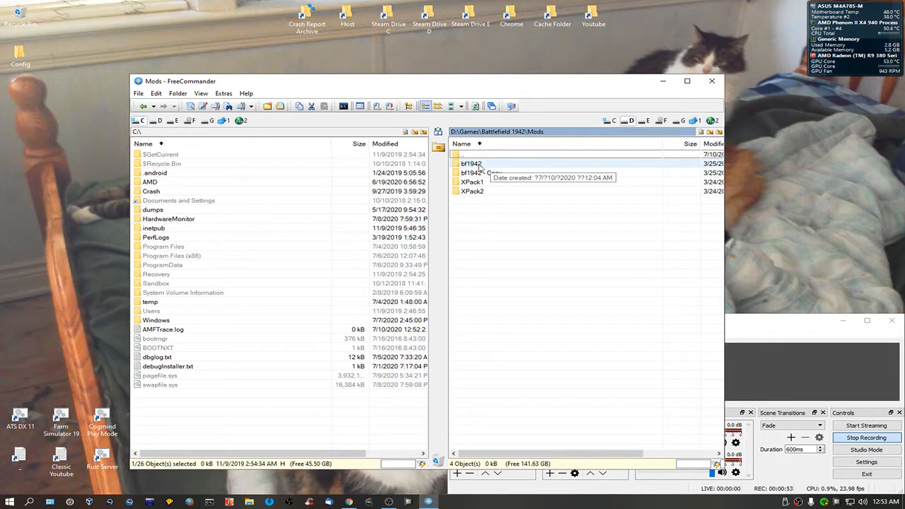
double_click(472, 163)
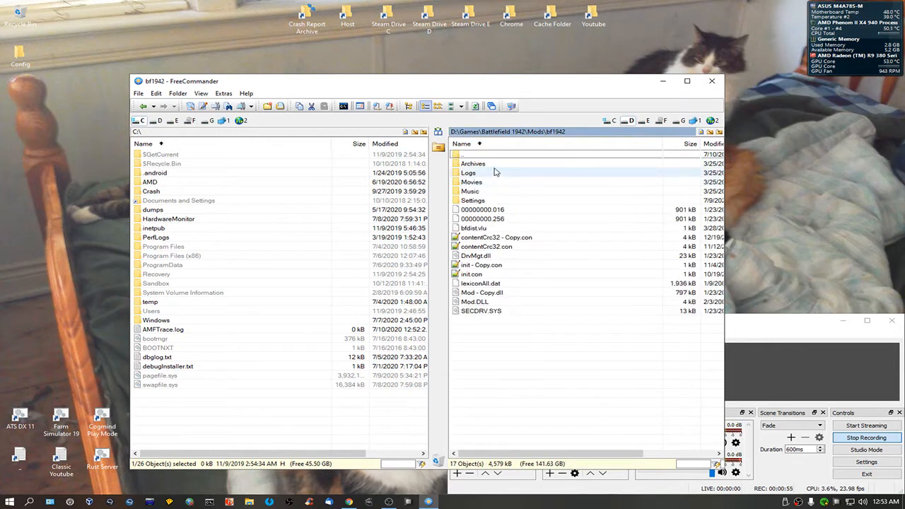
mouse_move(471, 182)
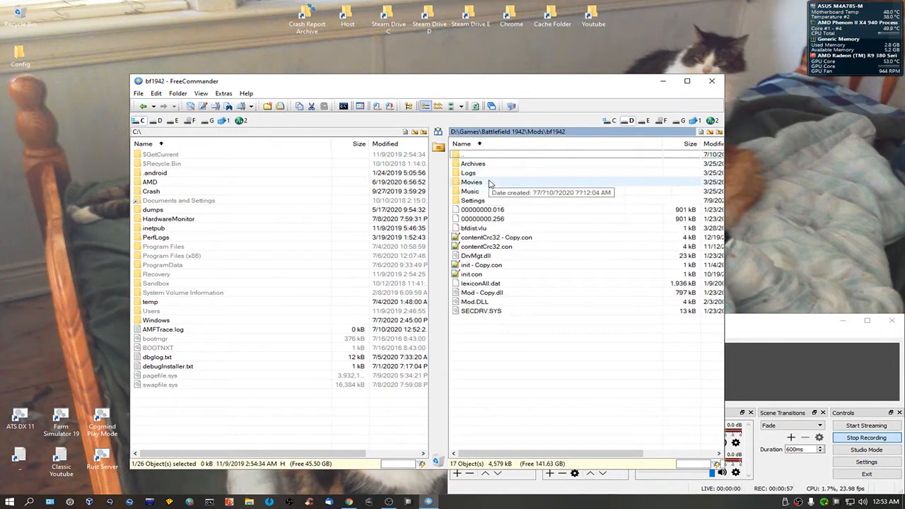
double_click(472, 200)
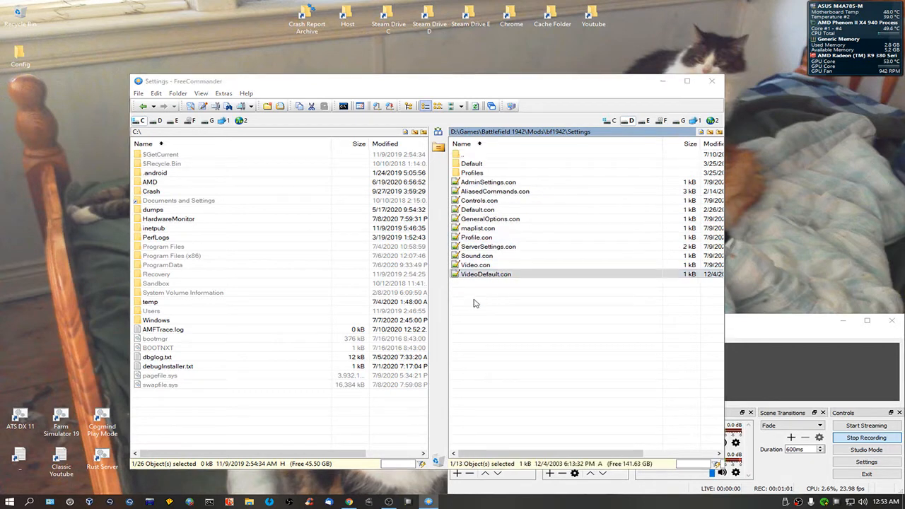
double_click(486, 274)
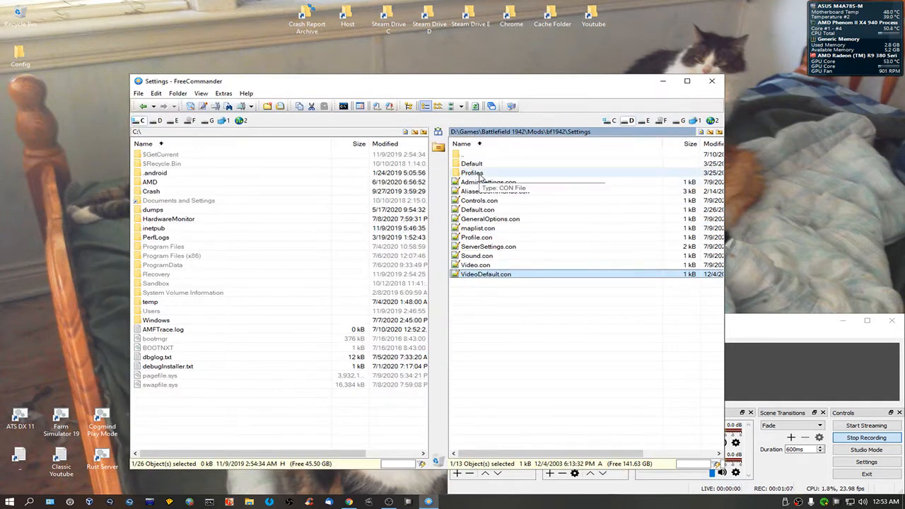
double_click(471, 173)
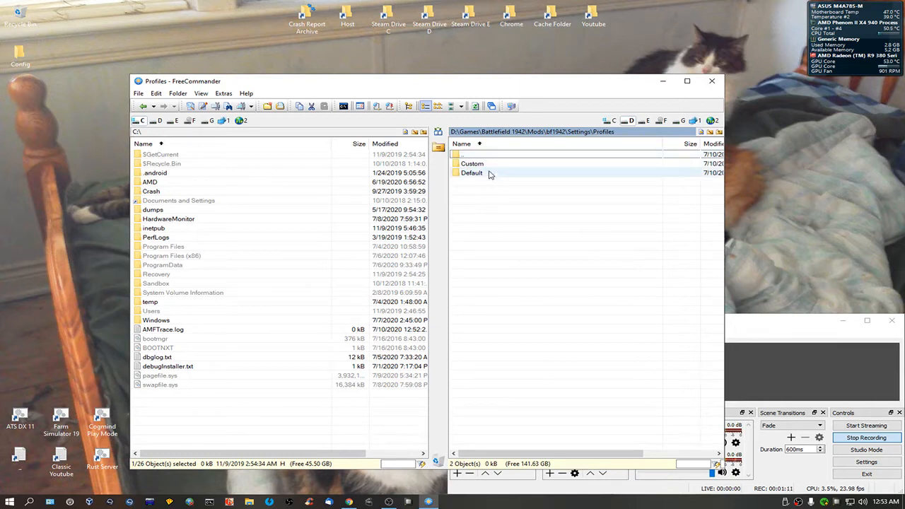
double_click(472, 163)
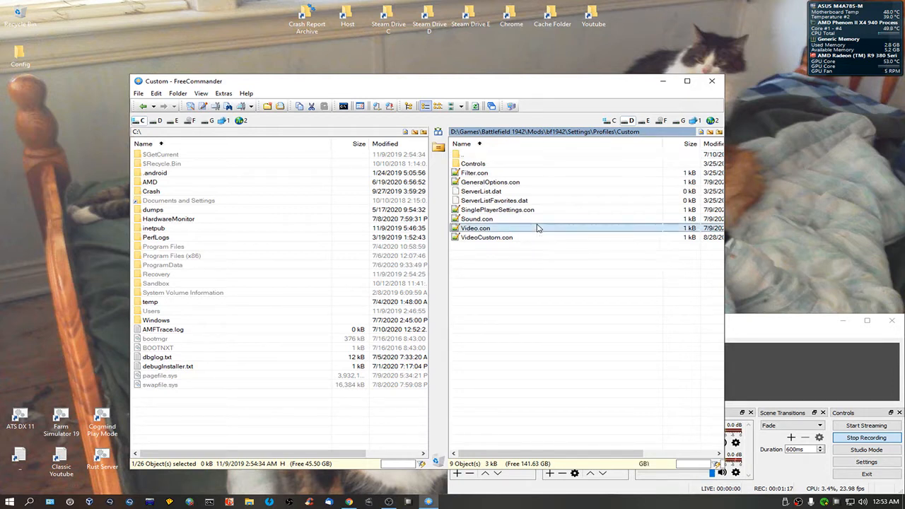
Step: Open Video.con, replace resolution 1280 960 with 1680 1050, and save
double_click(475, 228)
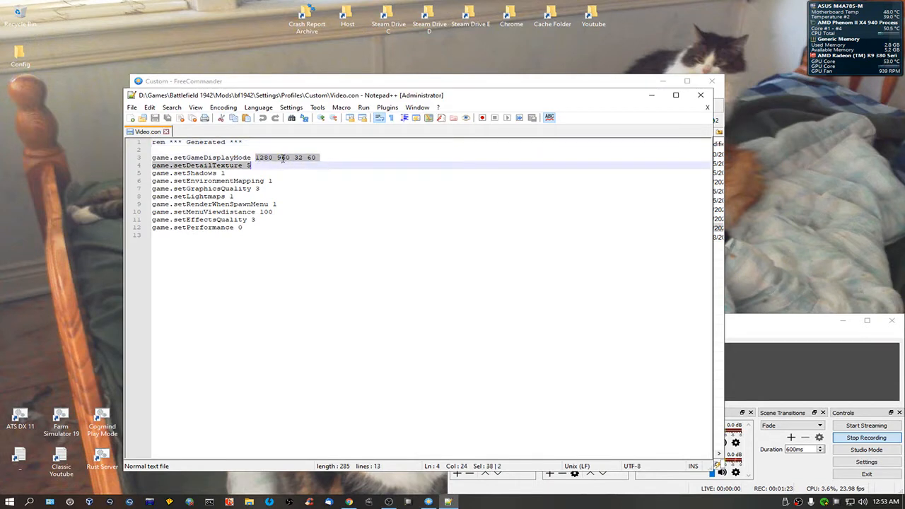
left_click(338, 157)
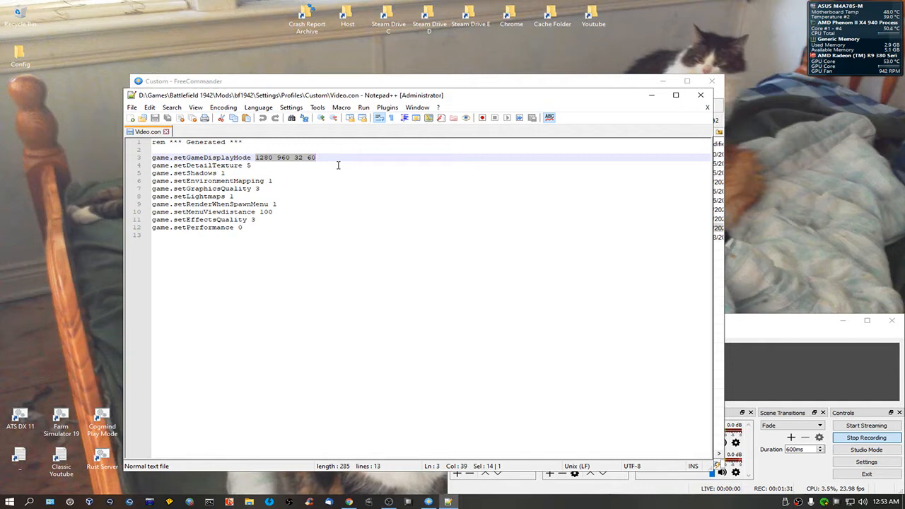
type("1680")
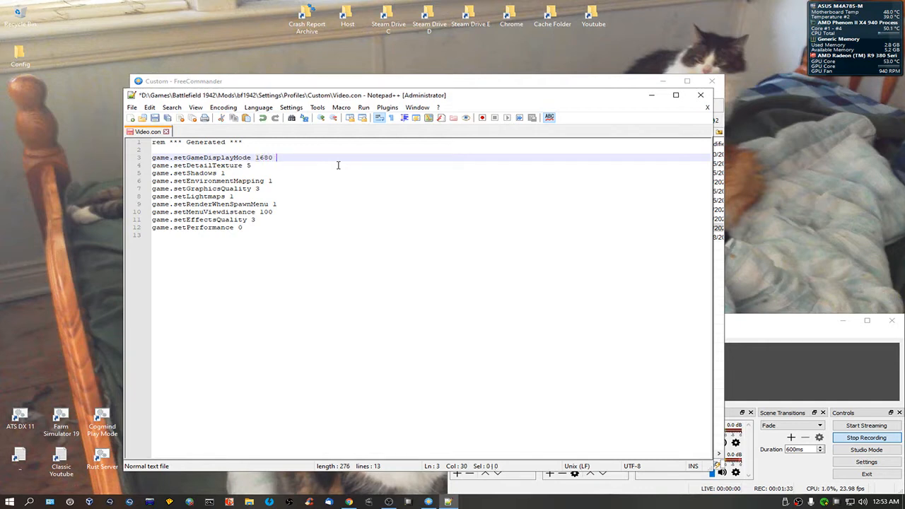
type("1050 32 6")
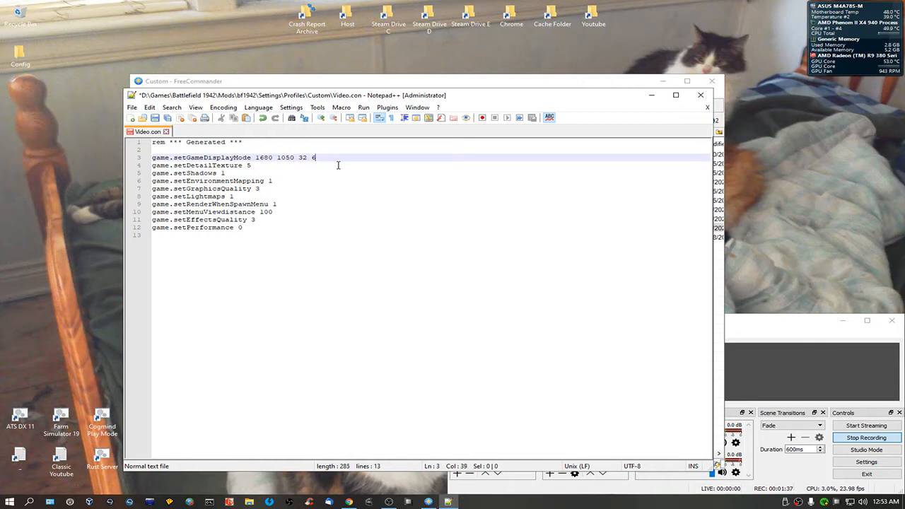
type("0")
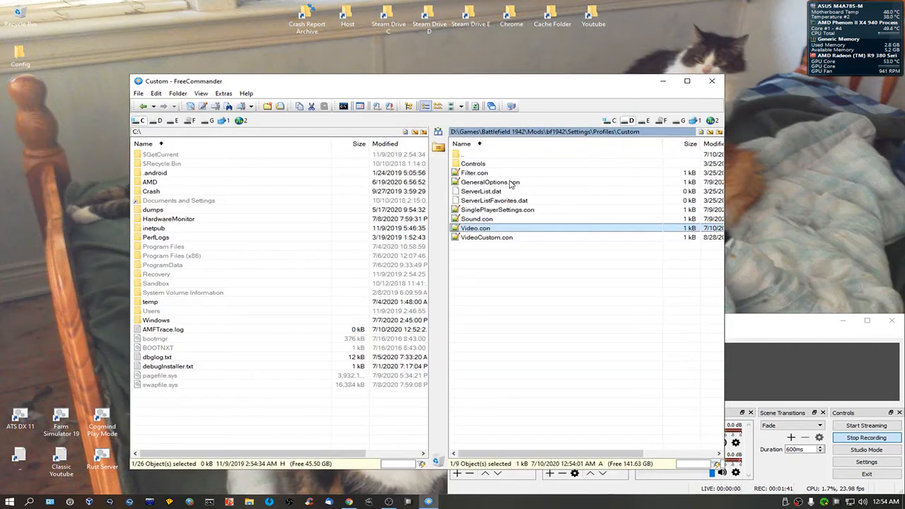
mouse_move(518, 436)
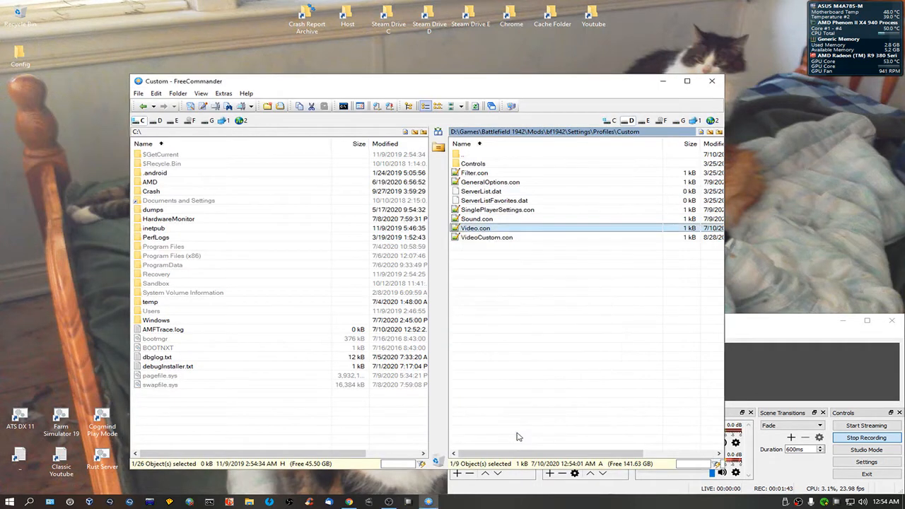
Step: Set the Read-only attribute on Custom\Video.con via its Properties
left_click(474, 228)
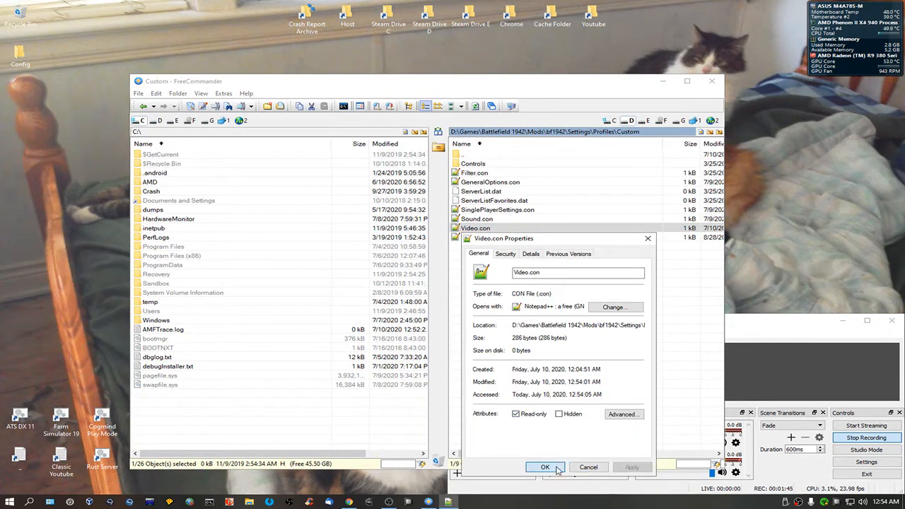
left_click(544, 466)
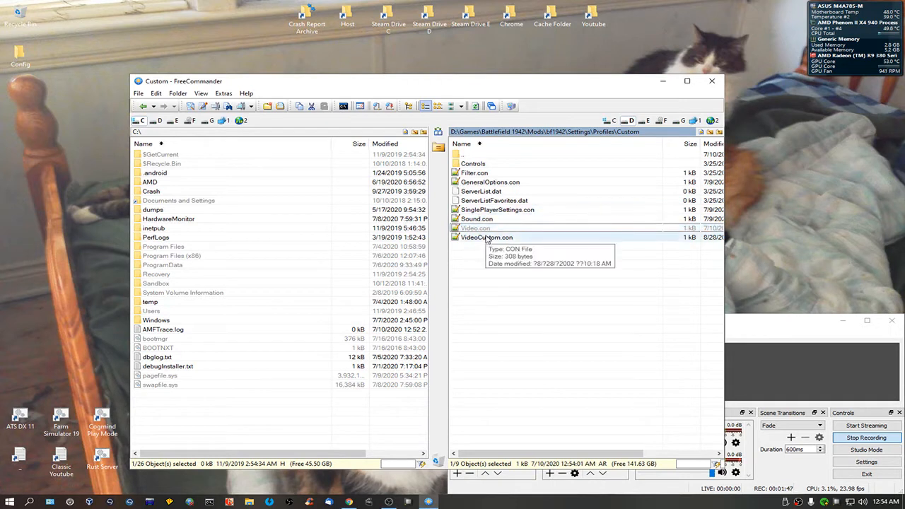
double_click(486, 237)
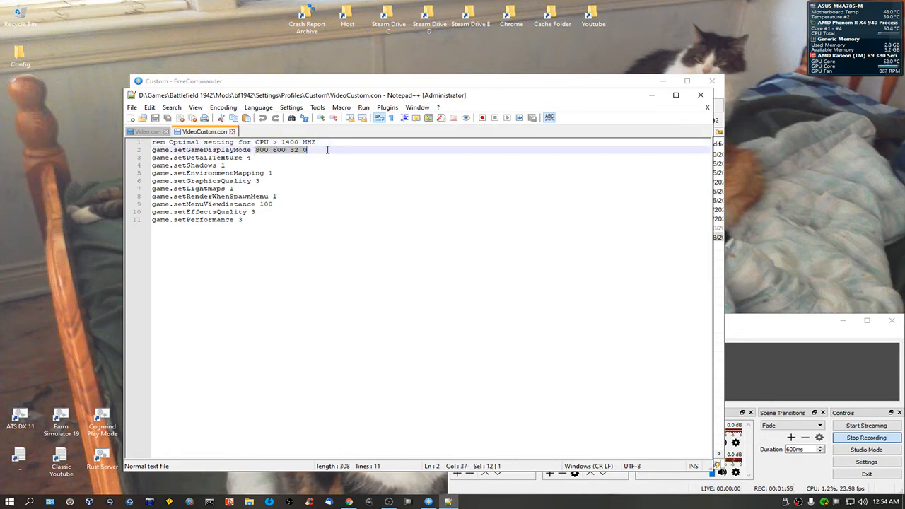
type("1680 105")
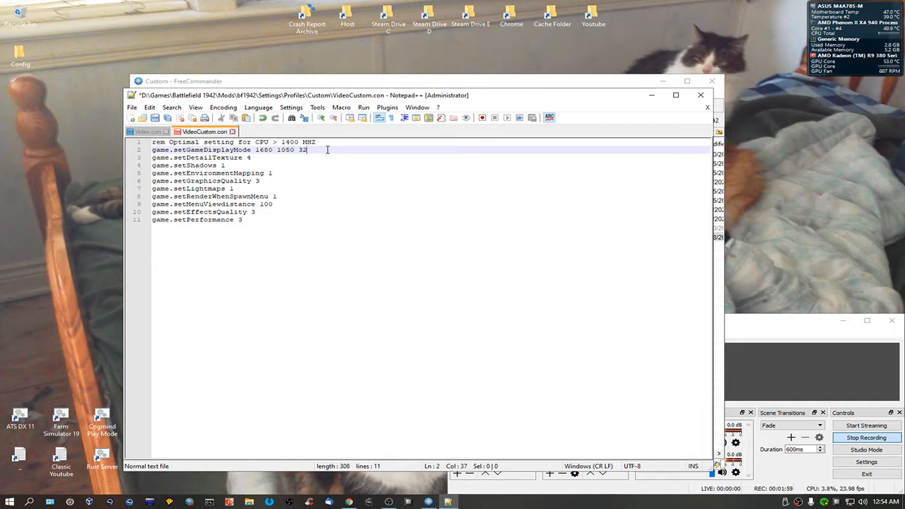
type("0")
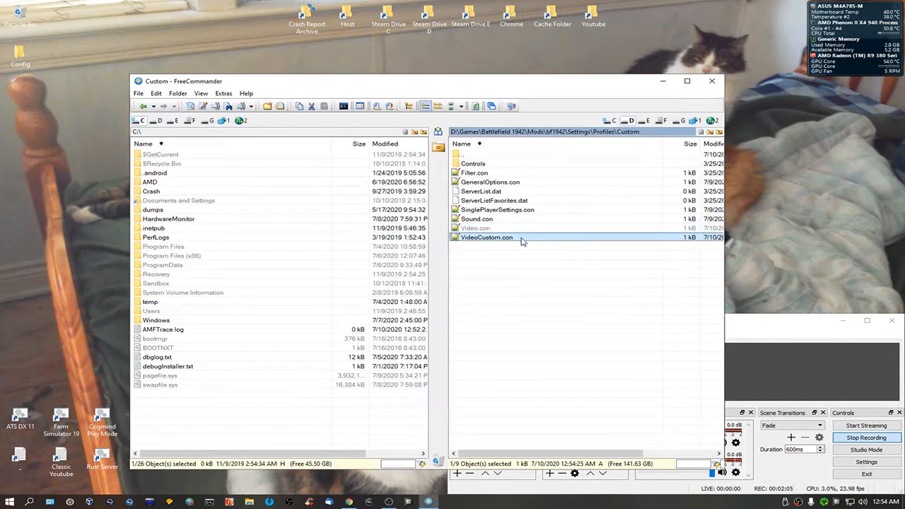
Step: Mark Custom\VideoCustom.con read-only through its right-click Properties
right_click(486, 237)
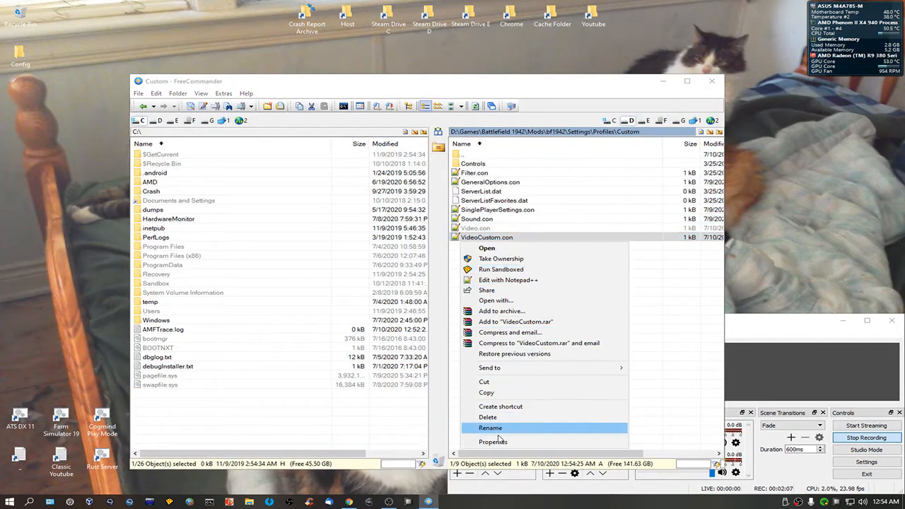
left_click(493, 441)
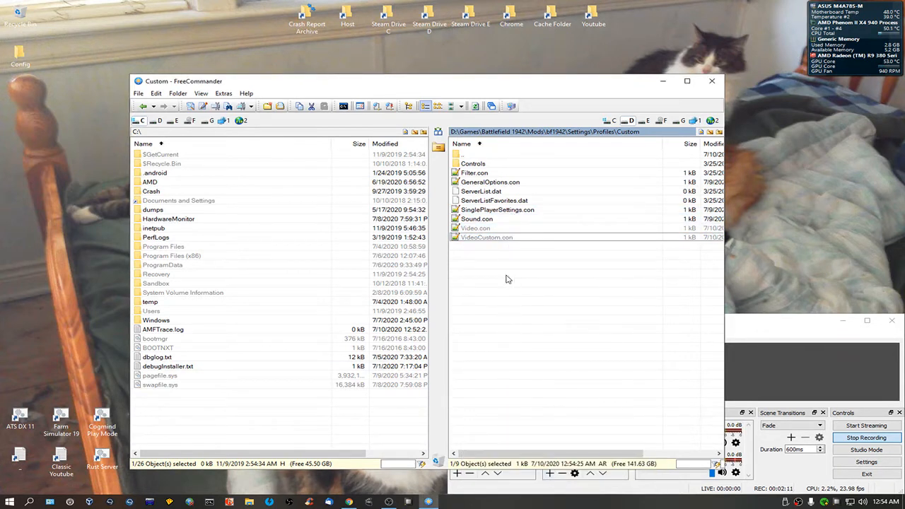
mouse_move(589, 288)
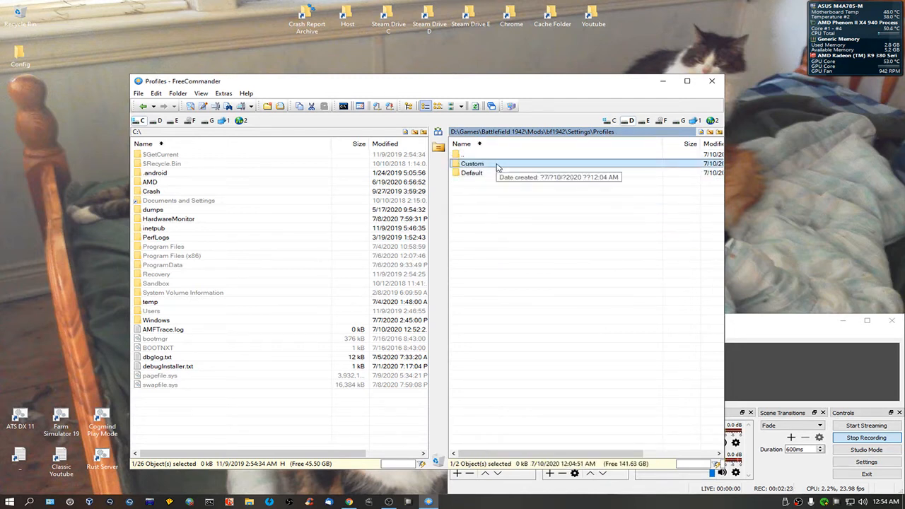
double_click(471, 172)
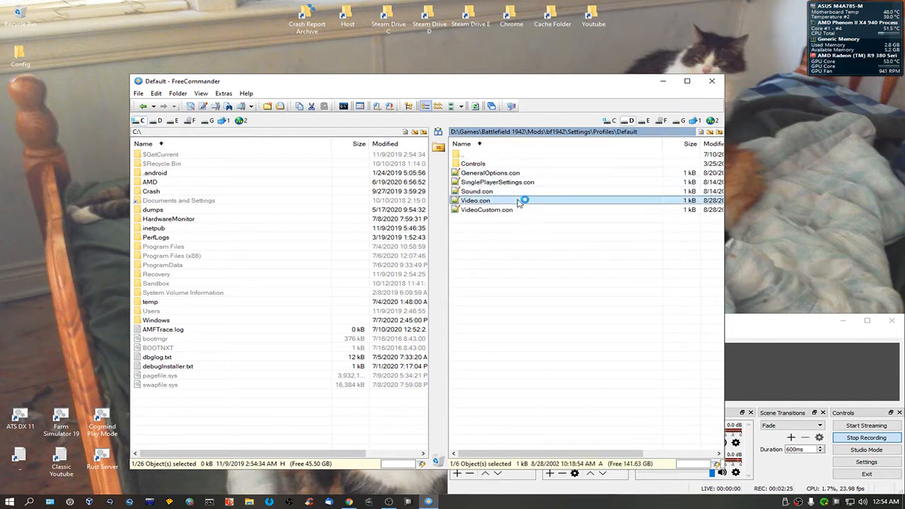
double_click(475, 200)
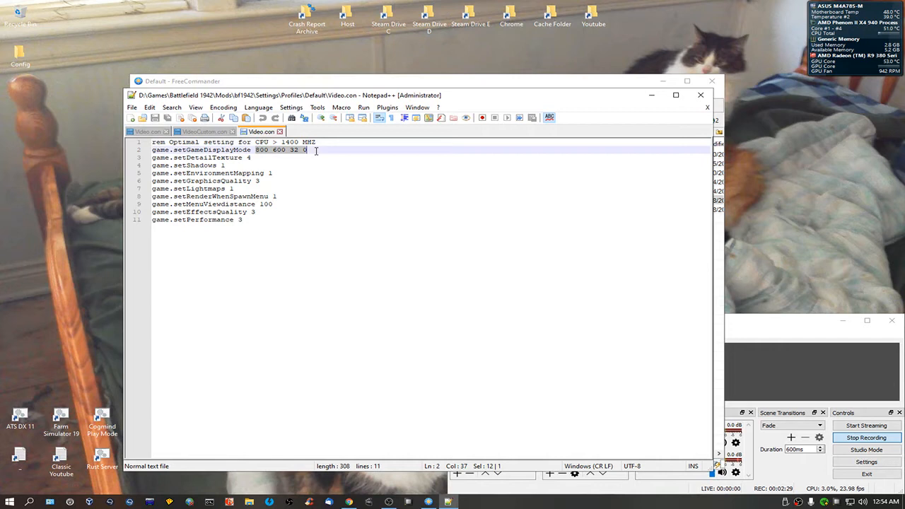
type("16801")
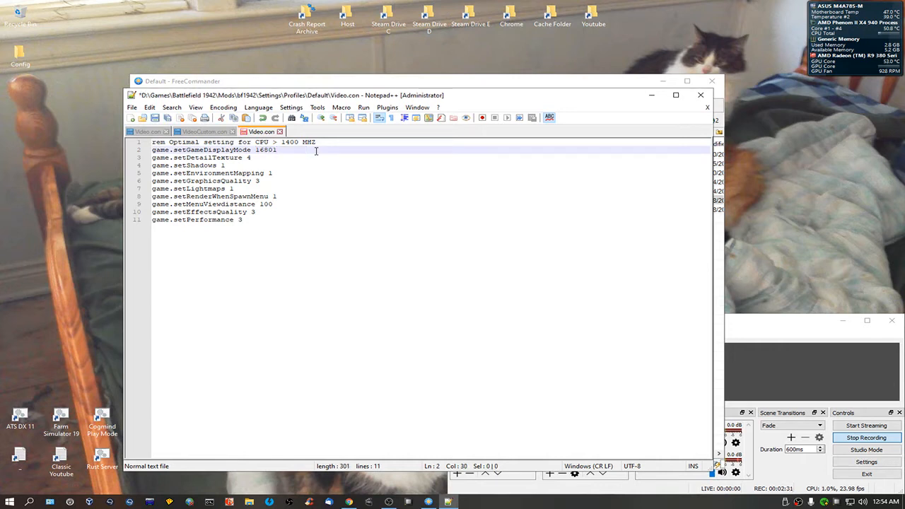
type("1050 32")
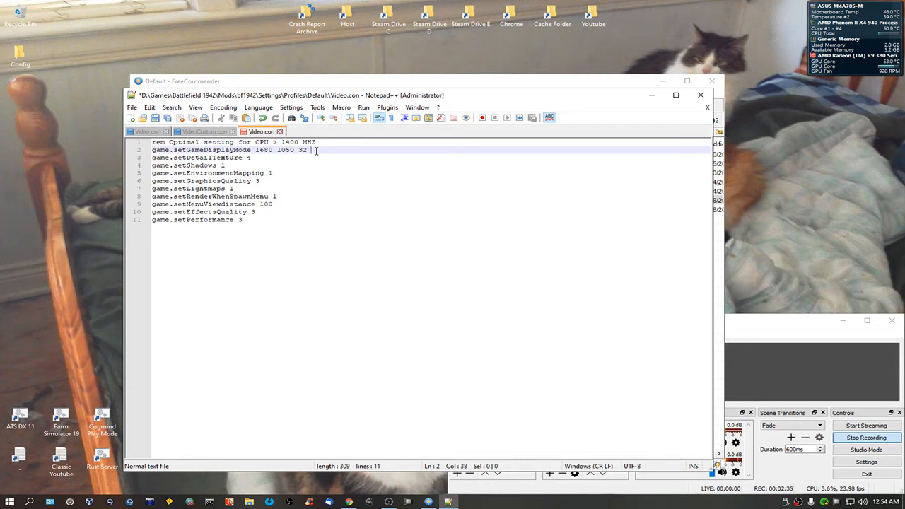
type("0")
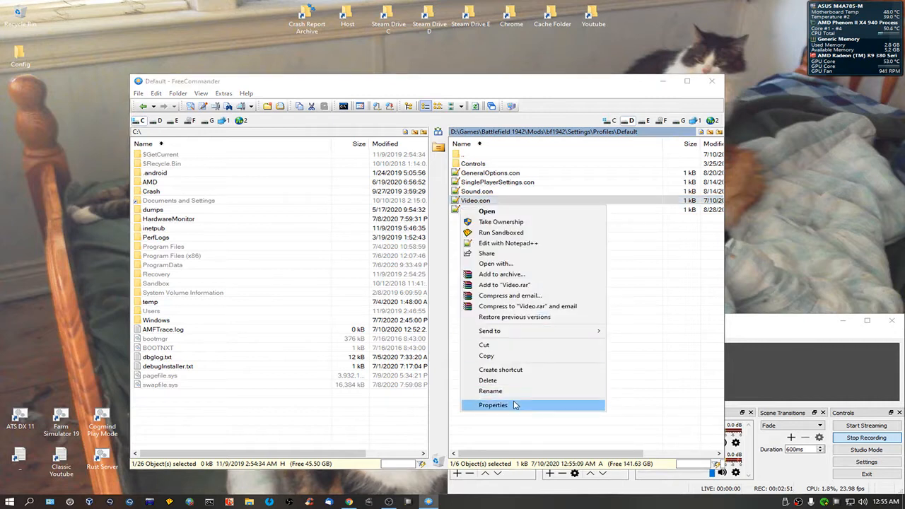
left_click(493, 404)
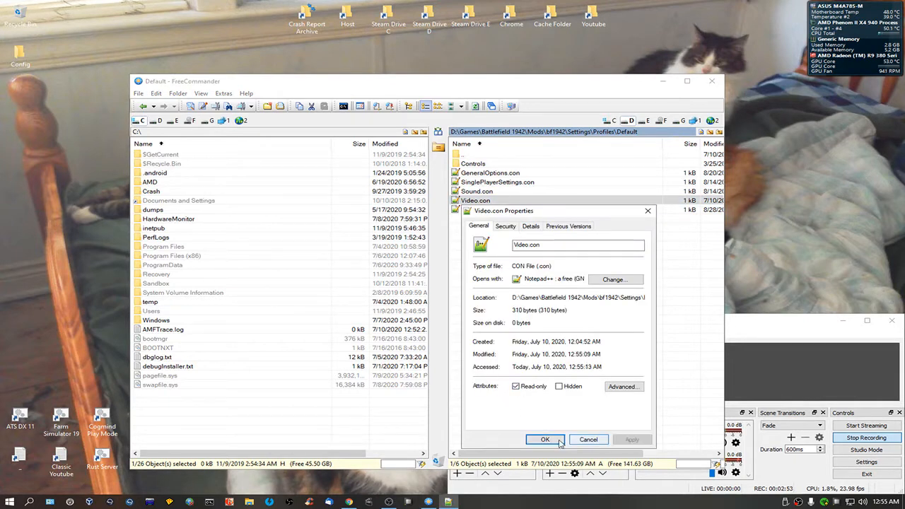
left_click(544, 439)
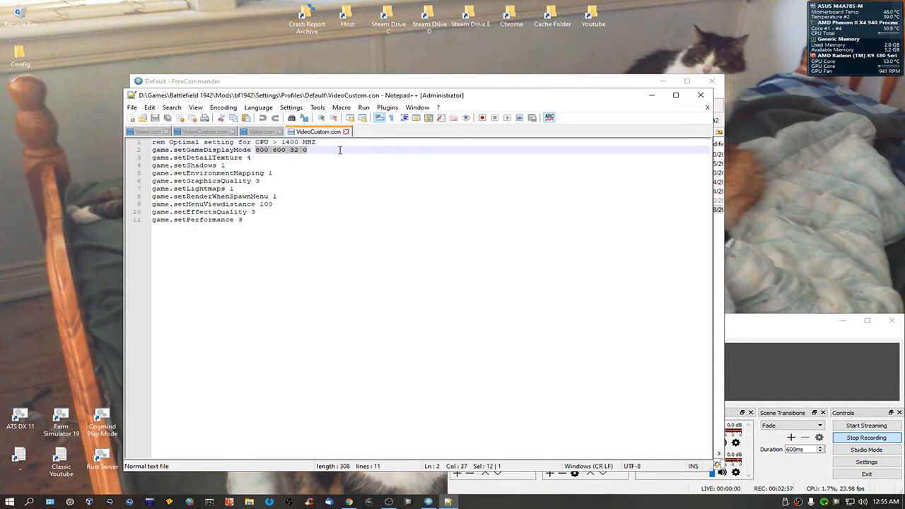
Step: Overwrite Default\VideoCustom.con's display mode values and confirm it read-only
type("16")
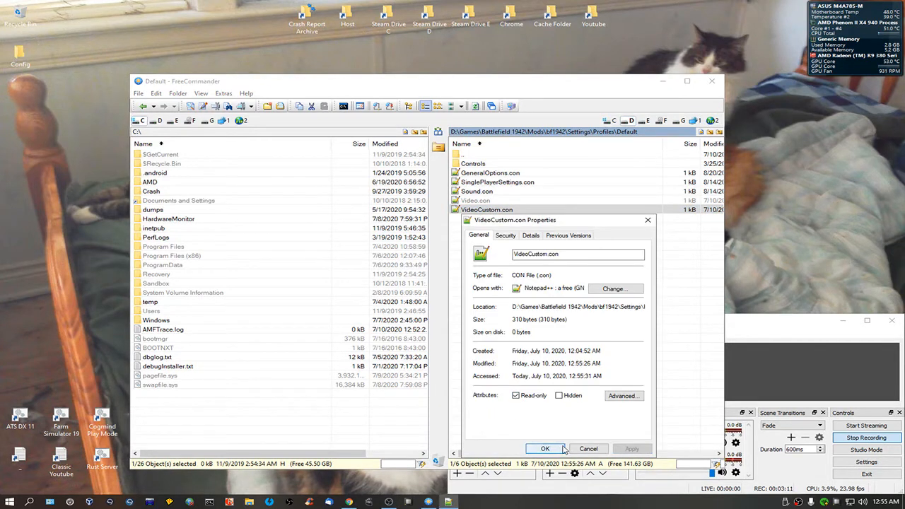
left_click(544, 448)
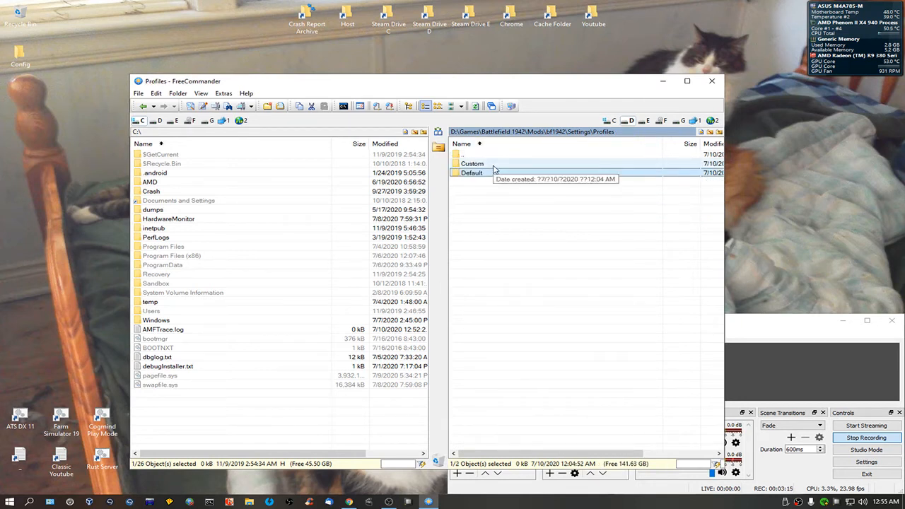
Step: Reopen the Custom profile folder to check the greyed read-only config files
double_click(473, 164)
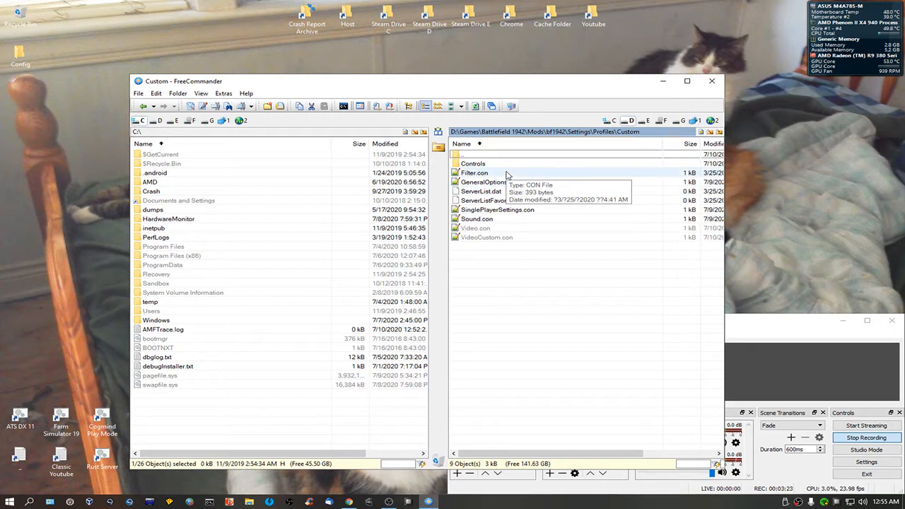
mouse_move(495, 157)
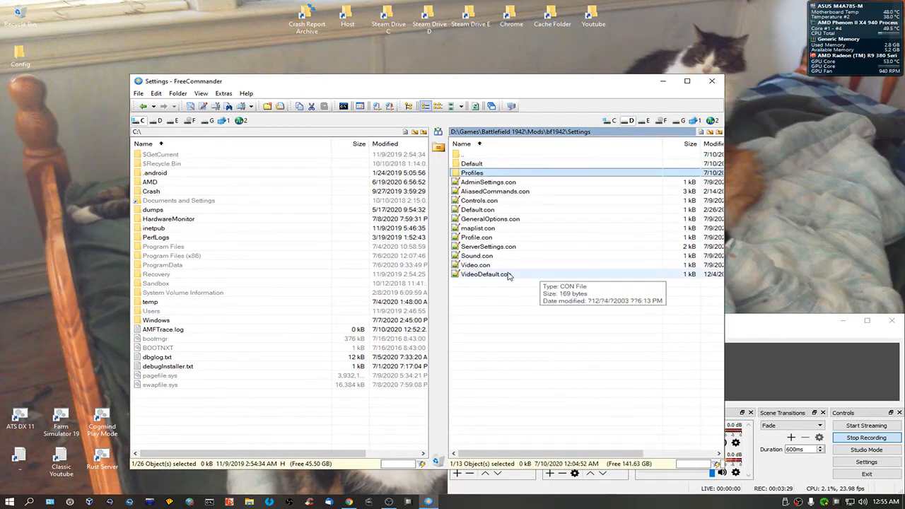
mouse_move(485, 275)
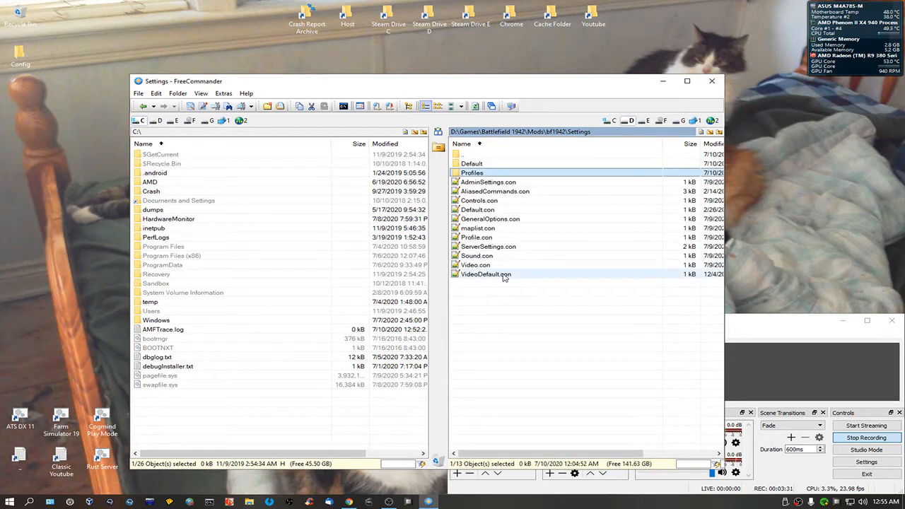
Step: Open VideoDefault.con and change renderer.fieldOfView from 1 to 1.2
double_click(486, 274)
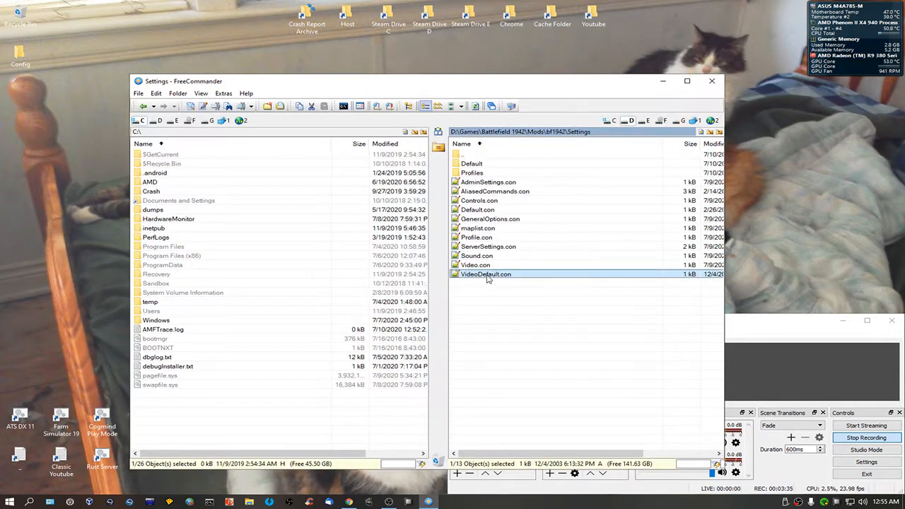
double_click(486, 275)
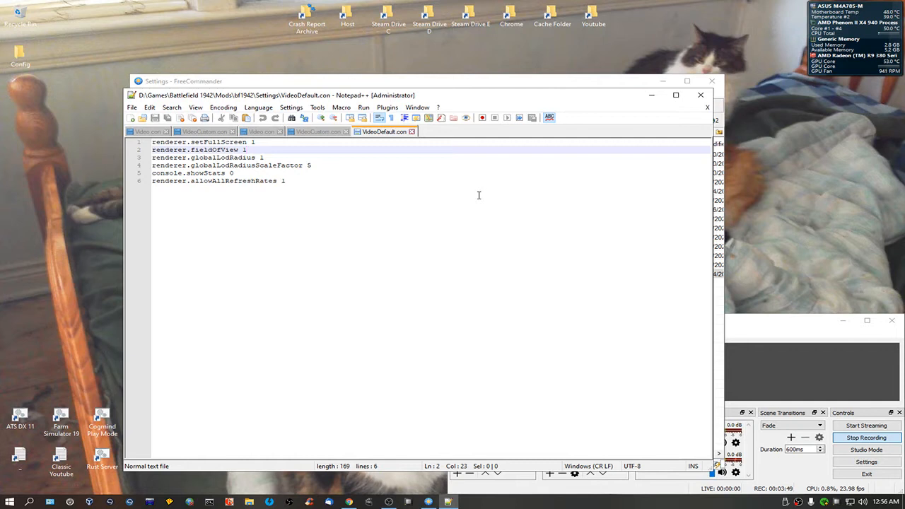
type(".2")
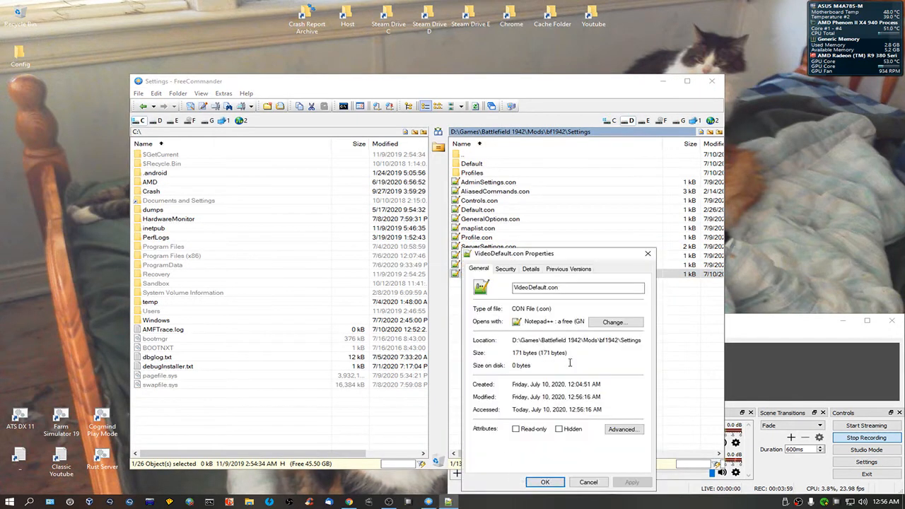
Step: Confirm VideoDefault.con as read-only, then navigate up to D:\Games\Battlefield 1942
left_click(516, 429)
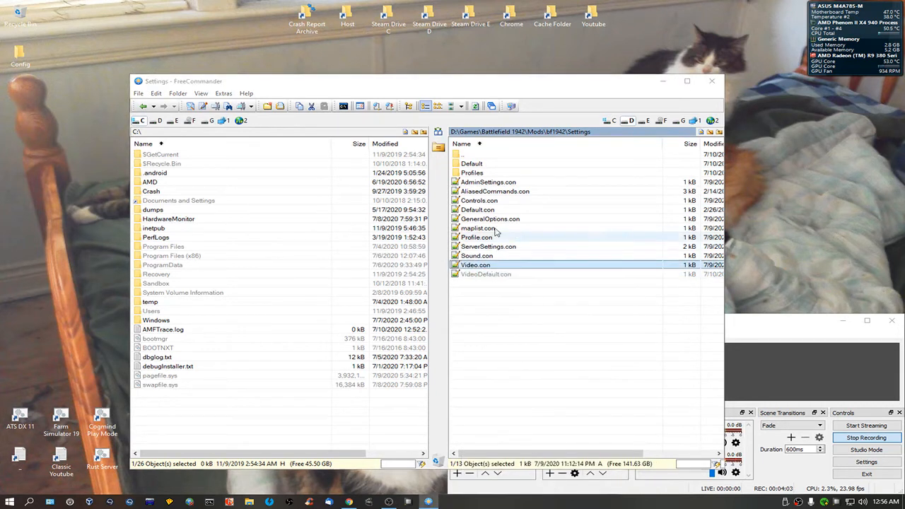
double_click(475, 264)
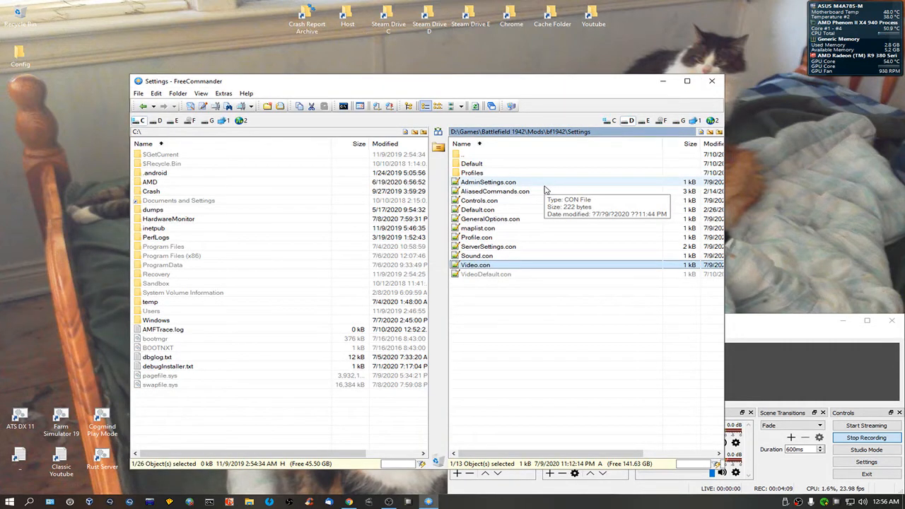
mouse_move(509, 168)
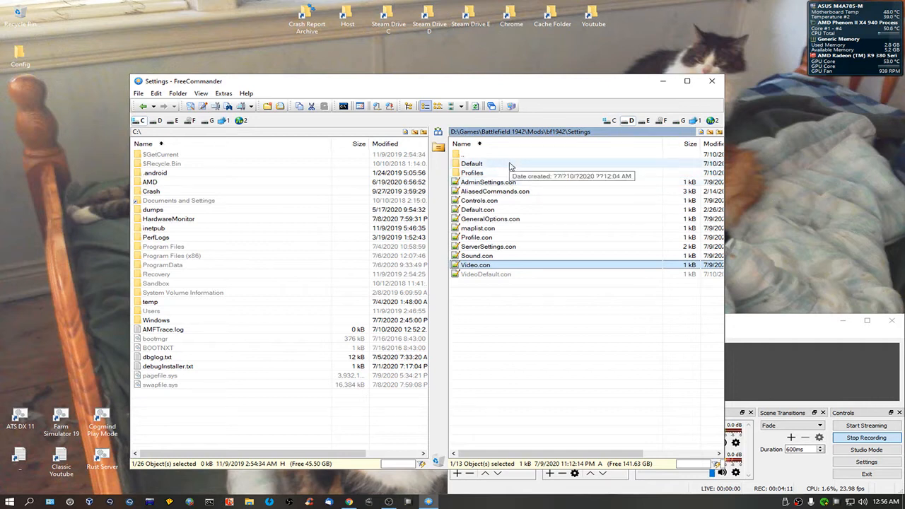
double_click(472, 163)
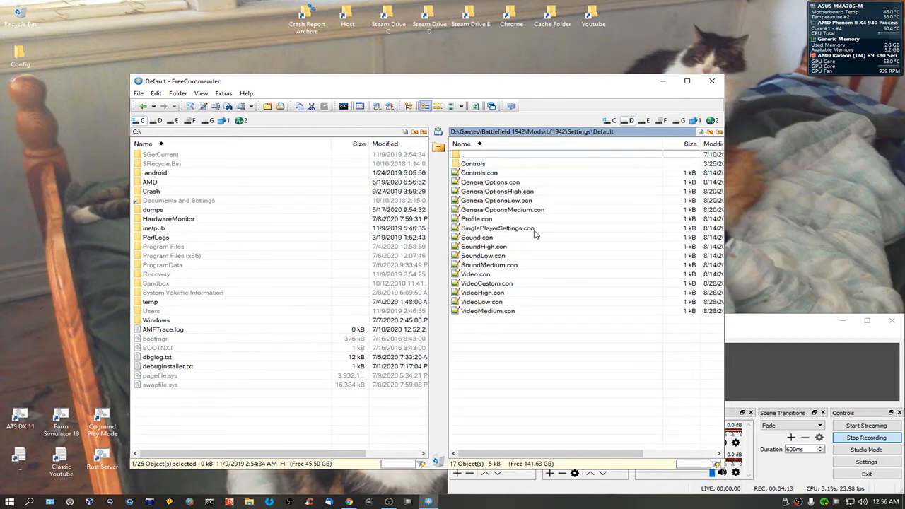
mouse_move(475, 274)
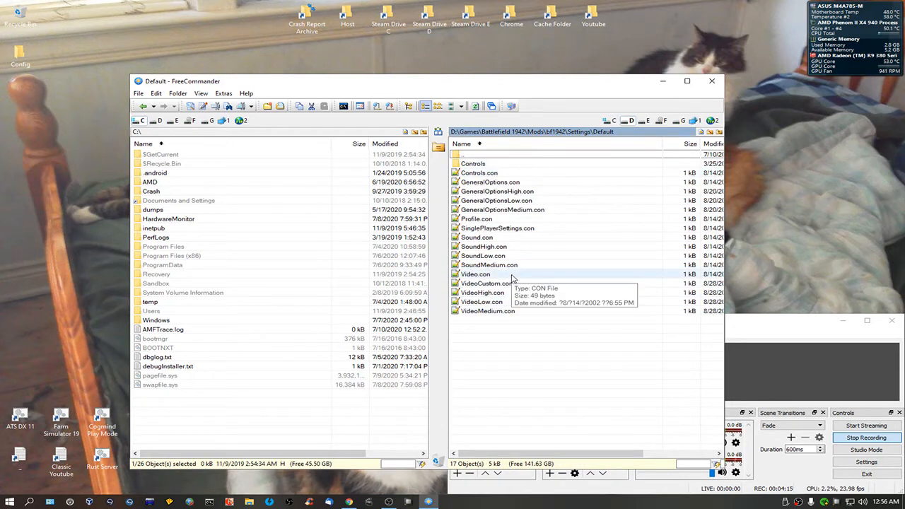
double_click(475, 274)
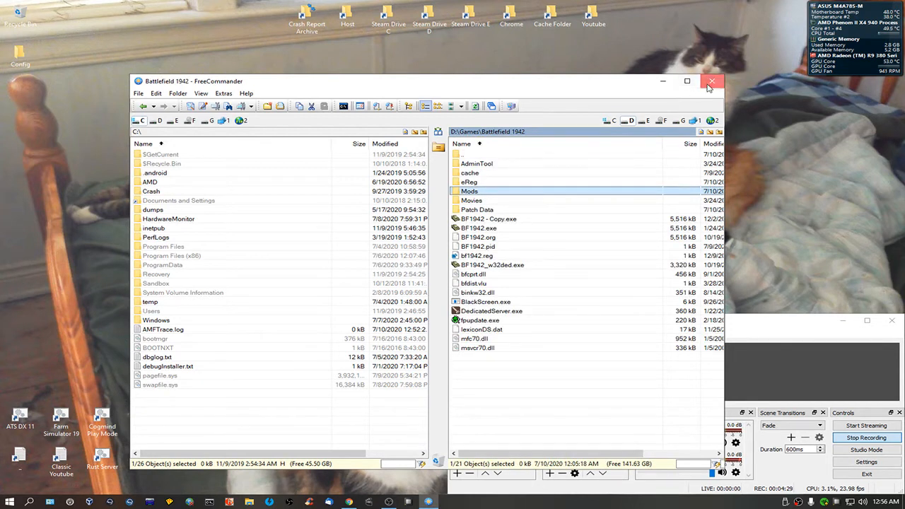
Step: Exit FreeCommander so Battlefield 1942's Custom Profile menu is in view
left_click(711, 81)
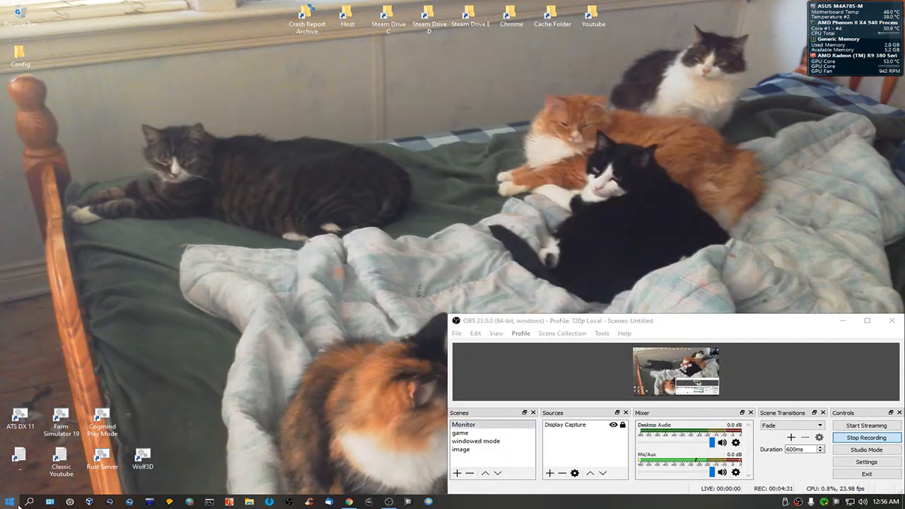
left_click(8, 502)
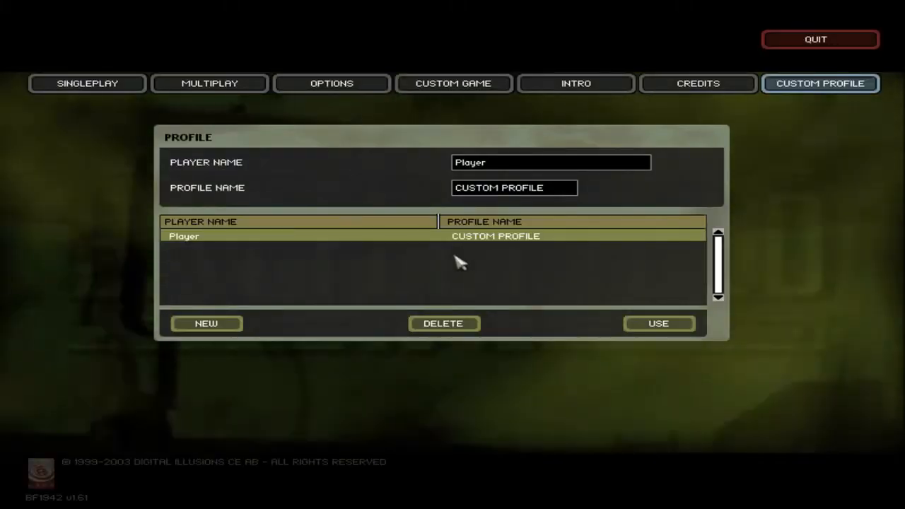
mouse_move(424, 269)
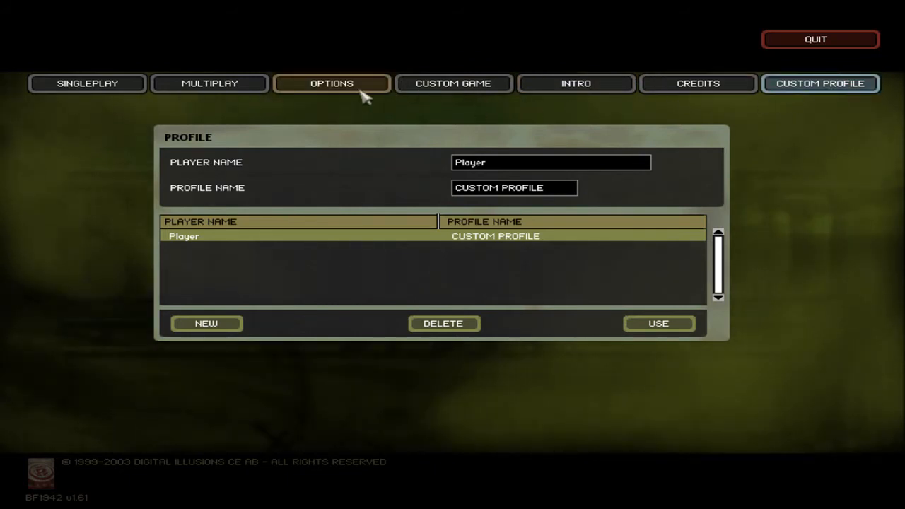
mouse_move(295, 117)
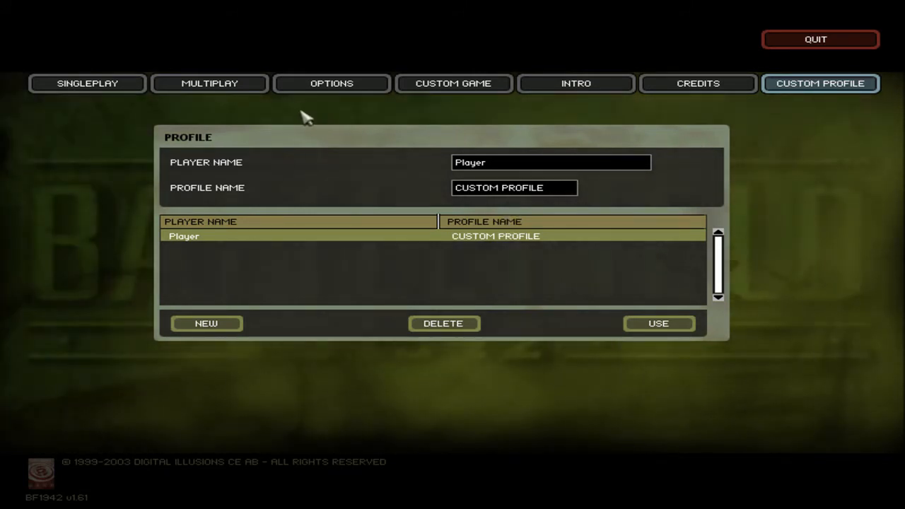
Step: Open the MULTIPLAY submenu showing Internet, Local, Create Game and Rent Server
left_click(209, 83)
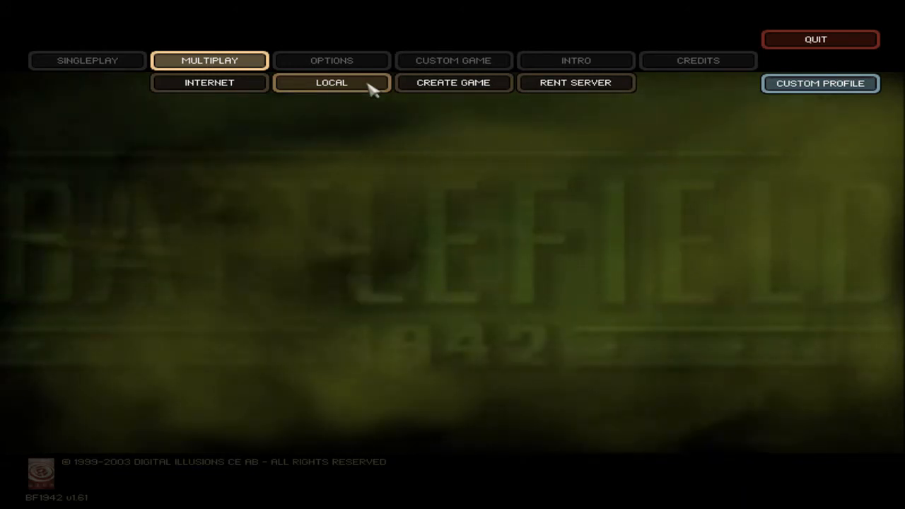
Step: Create a Co-op game with Berlin added to the map list and start it locally
left_click(330, 83)
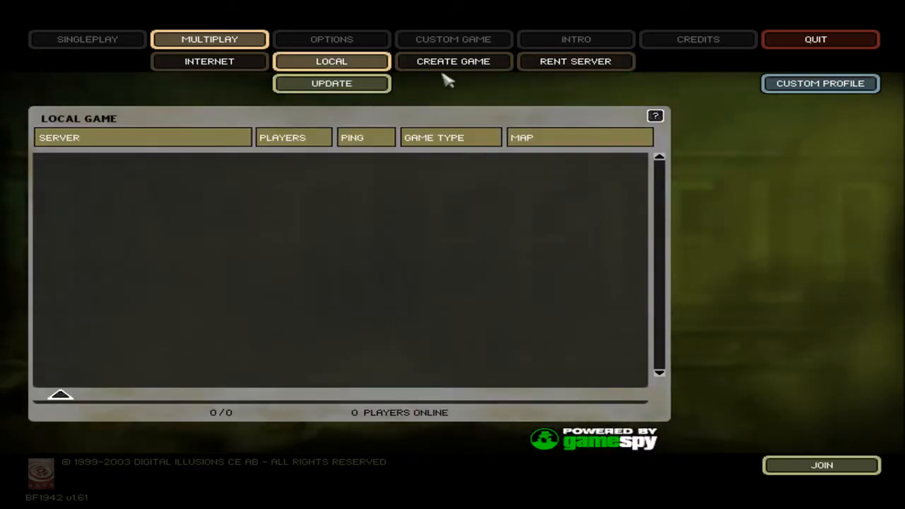
left_click(453, 62)
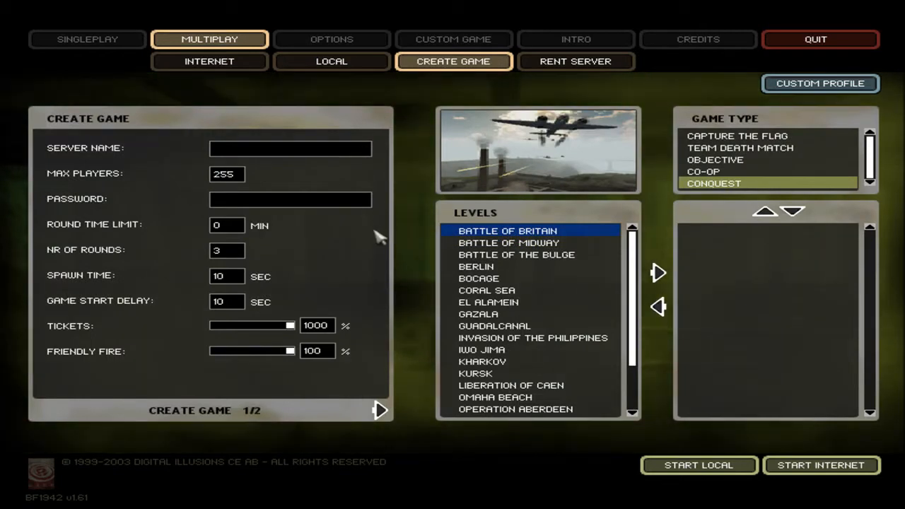
mouse_move(240, 191)
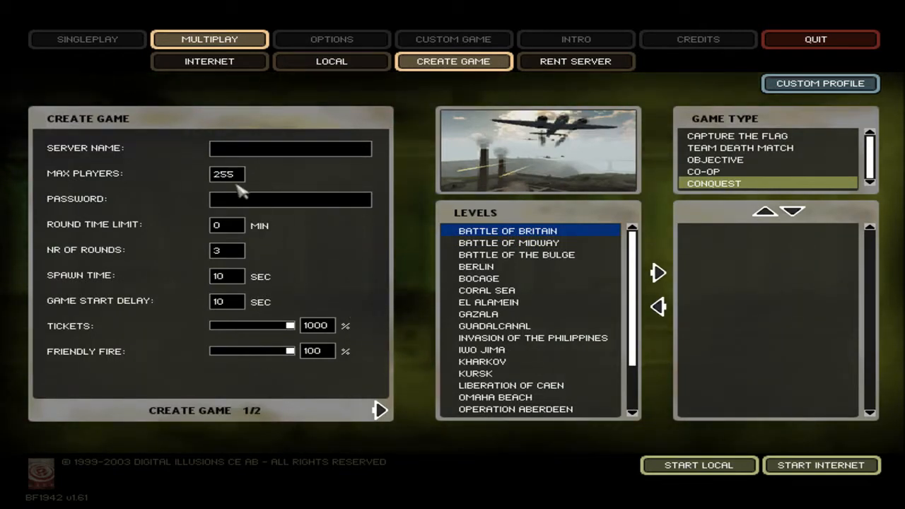
mouse_move(689, 296)
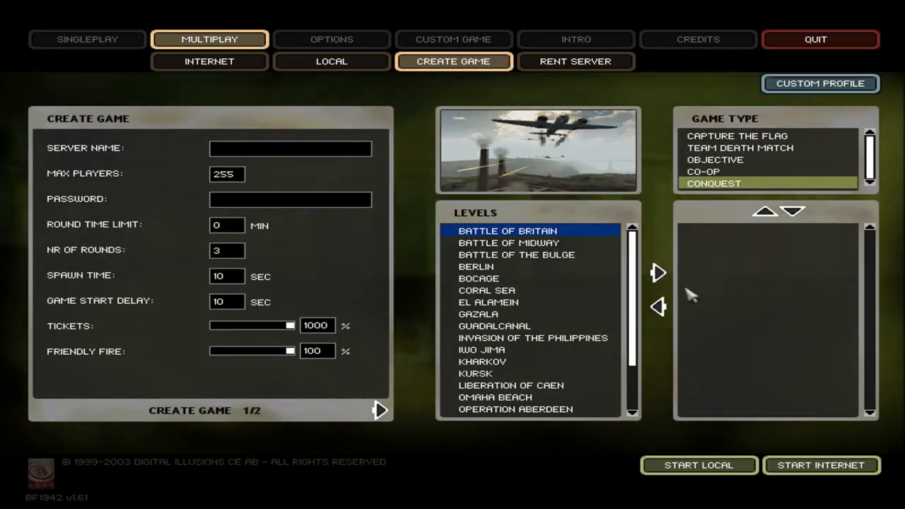
left_click(703, 171)
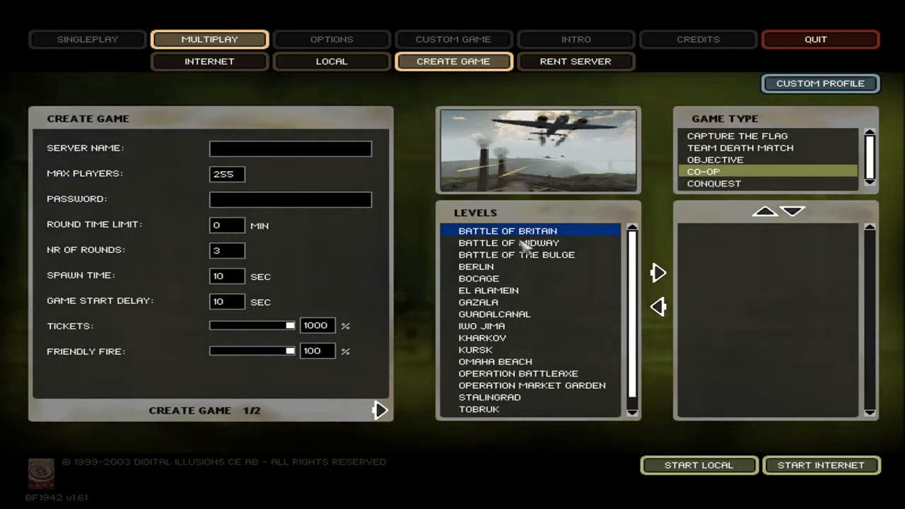
mouse_move(540, 276)
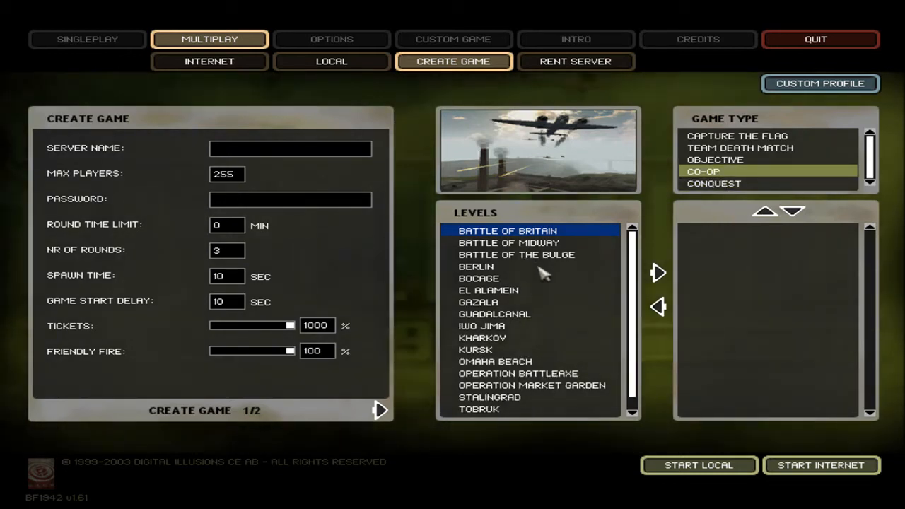
scroll("down", 3)
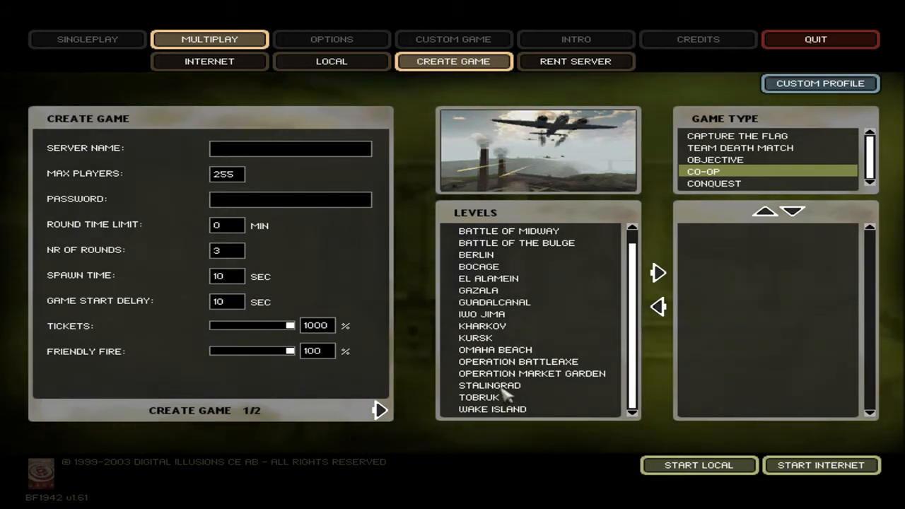
left_click(479, 397)
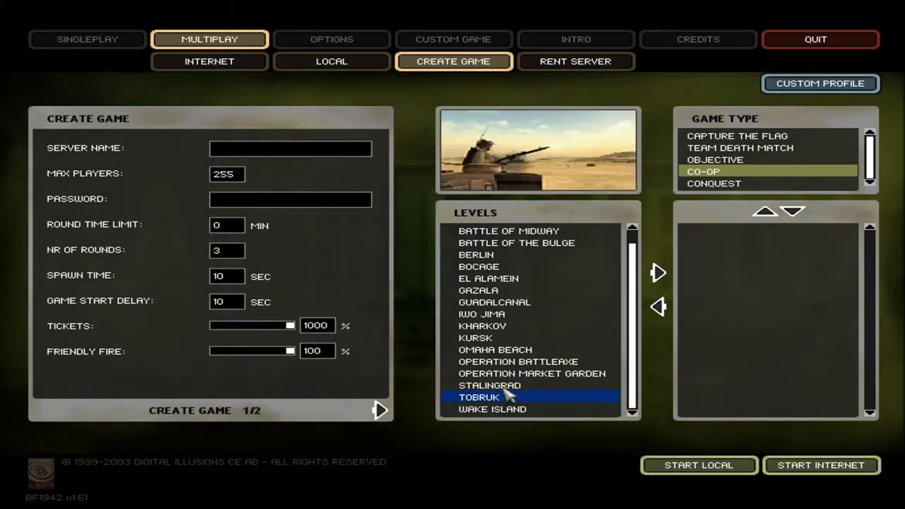
left_click(490, 385)
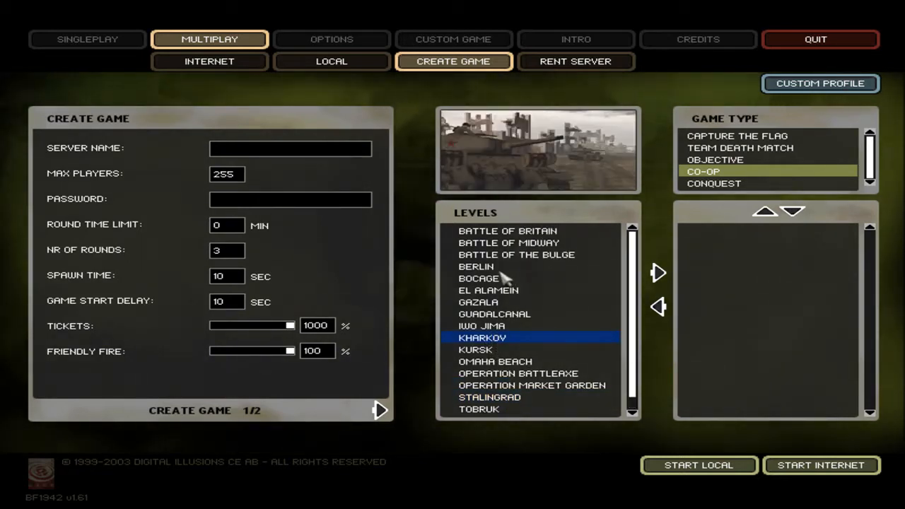
left_click(658, 274)
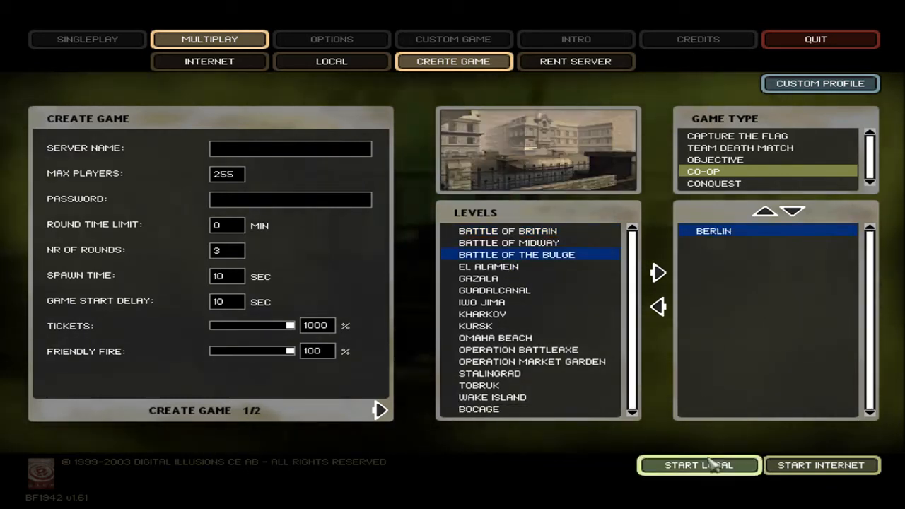
left_click(699, 464)
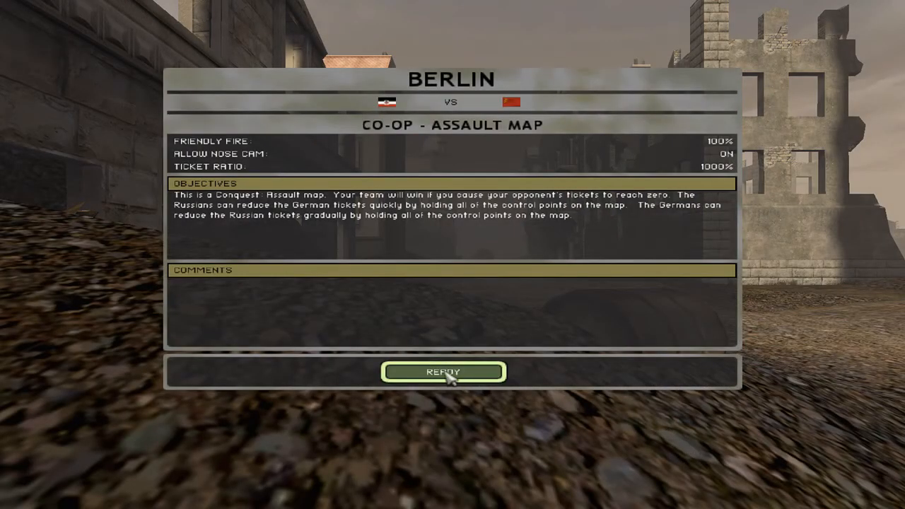
Step: Ready up for Berlin, shoot enemies as an Allied scout, then respawn via DONE
left_click(443, 371)
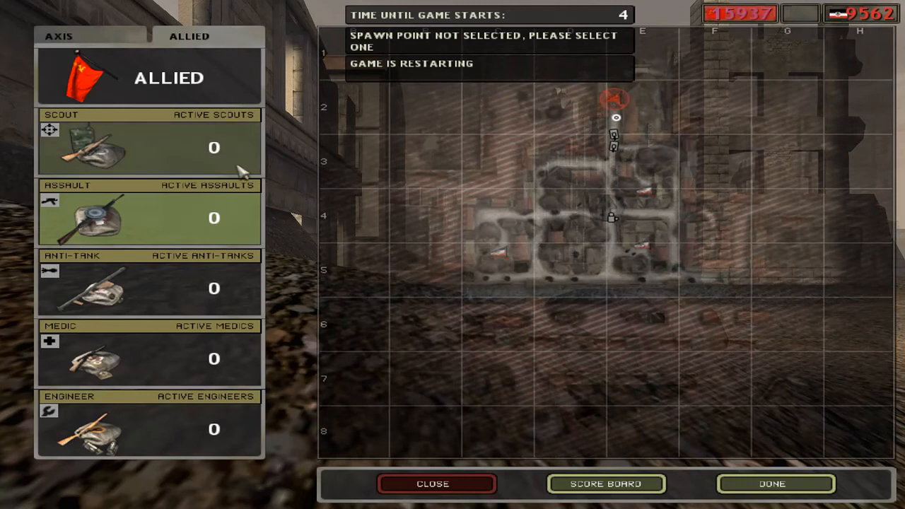
mouse_move(728, 414)
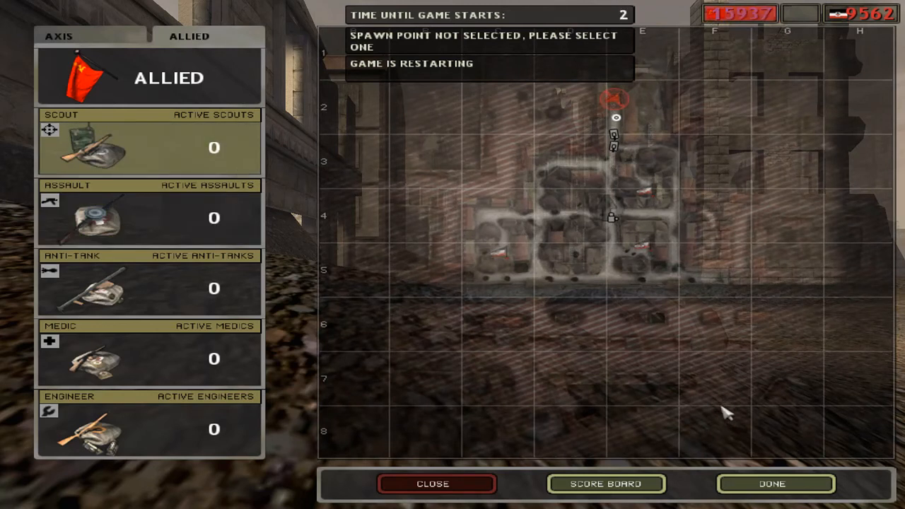
mouse_move(658, 265)
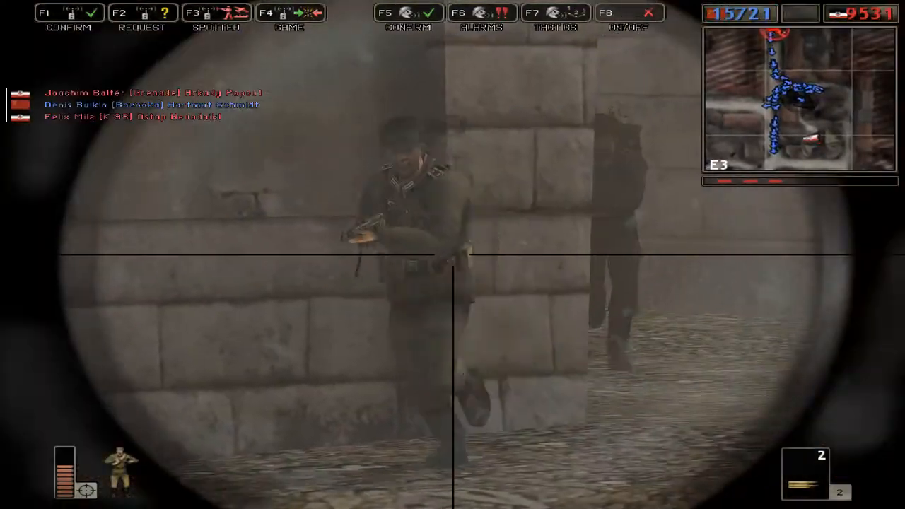
left_click(453, 255)
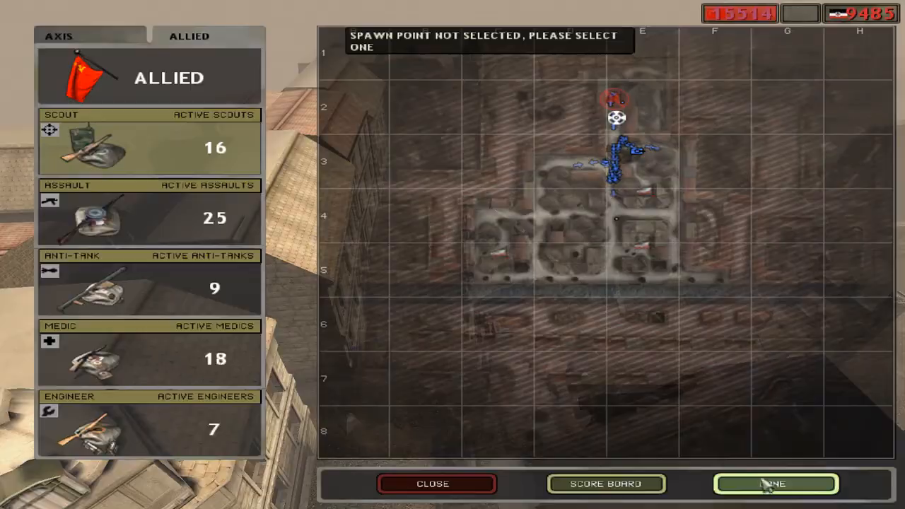
left_click(775, 484)
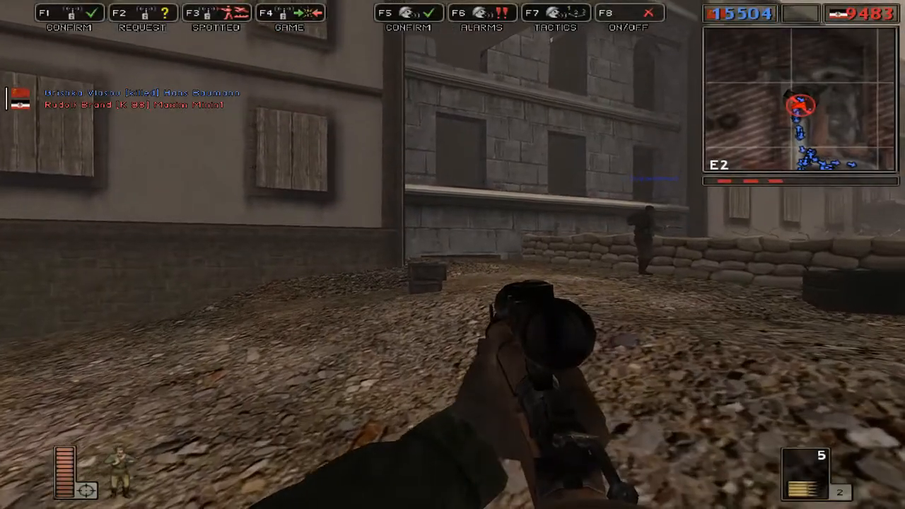